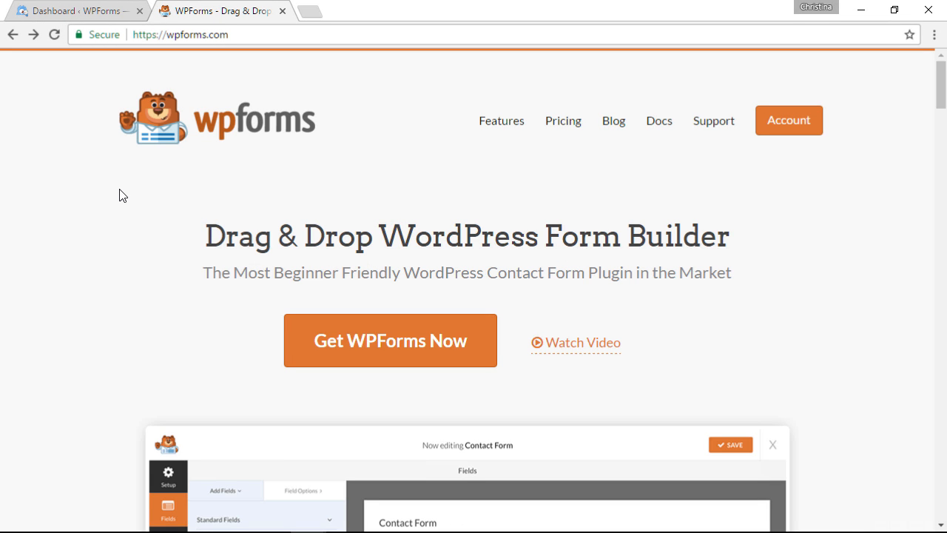
Go to the site dashboard and reach Plugins > Add New from the admin sidebar.
left_click(74, 10)
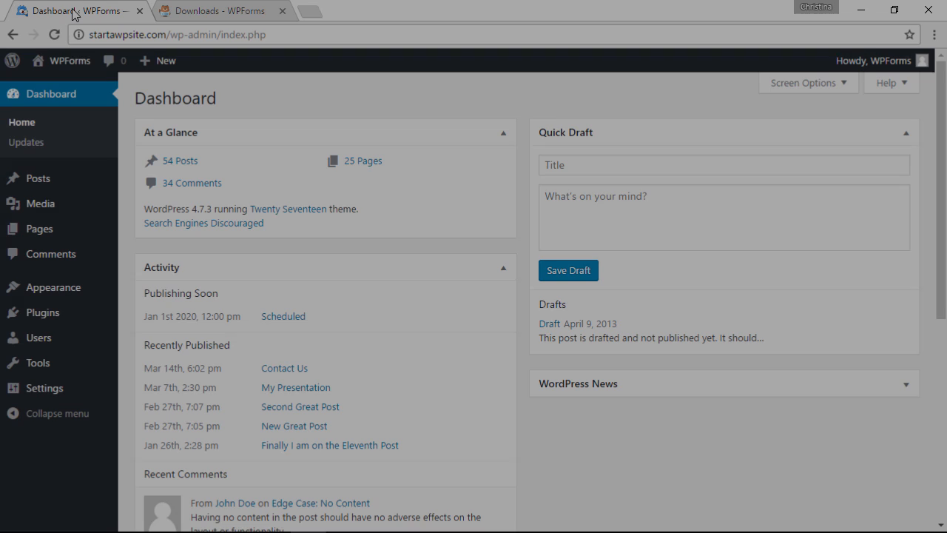
mouse_move(41, 312)
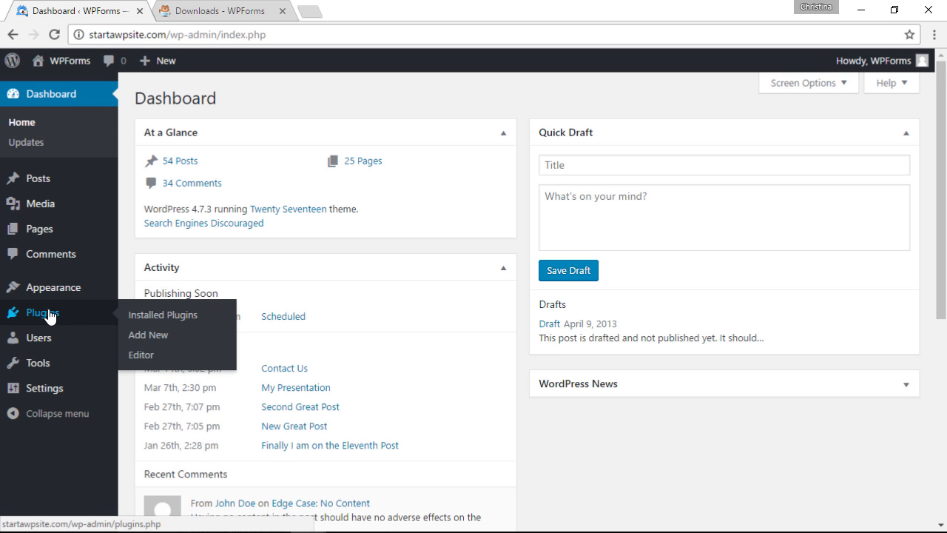
left_click(148, 334)
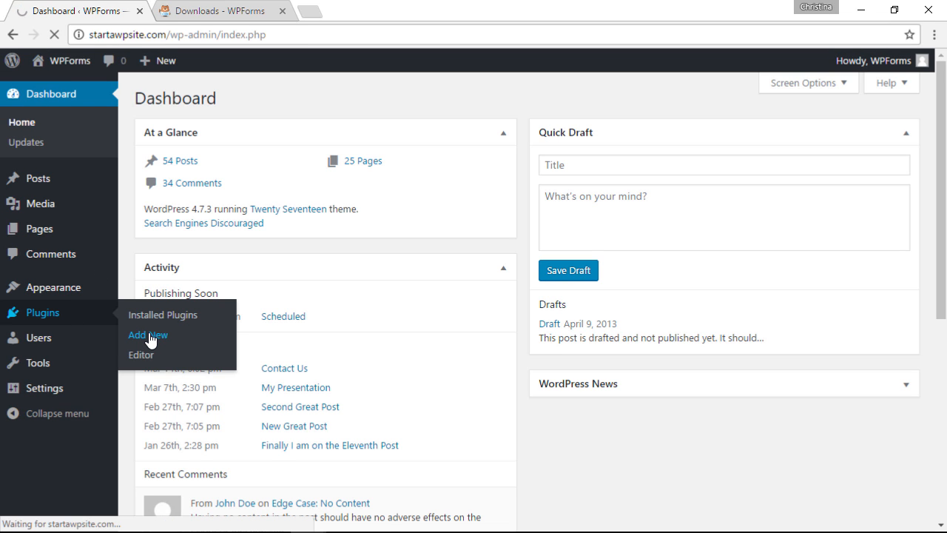
Upload wpforms.zip, install it and activate the WPForms plugin.
left_click(148, 334)
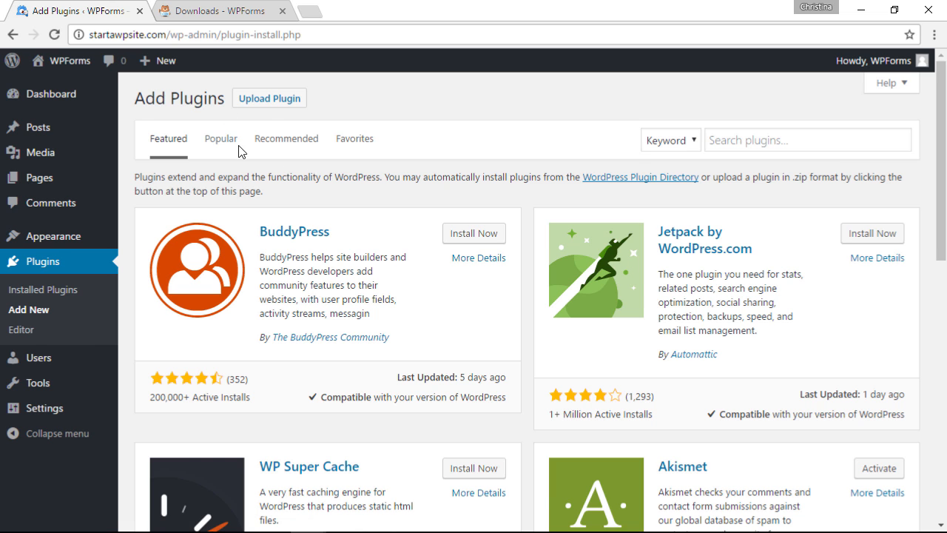
left_click(269, 98)
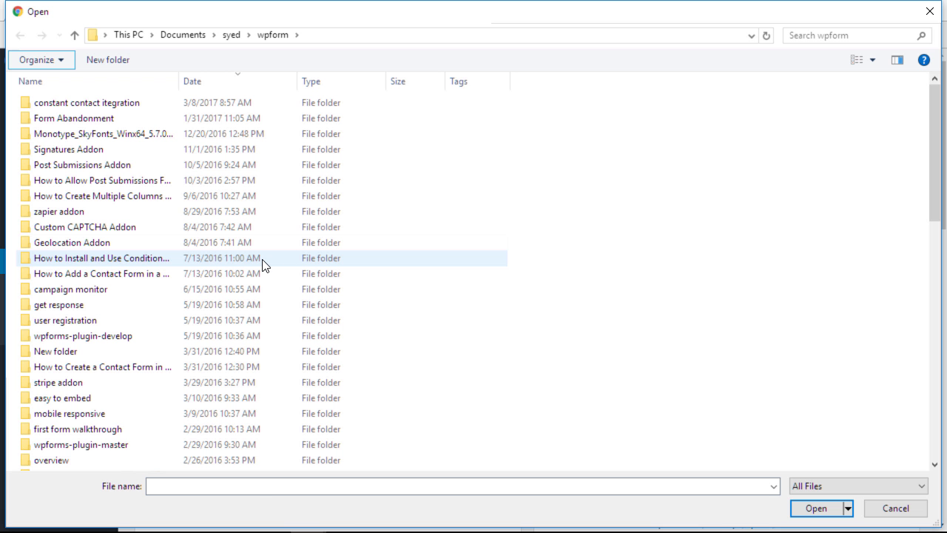
type("wpforms.zip")
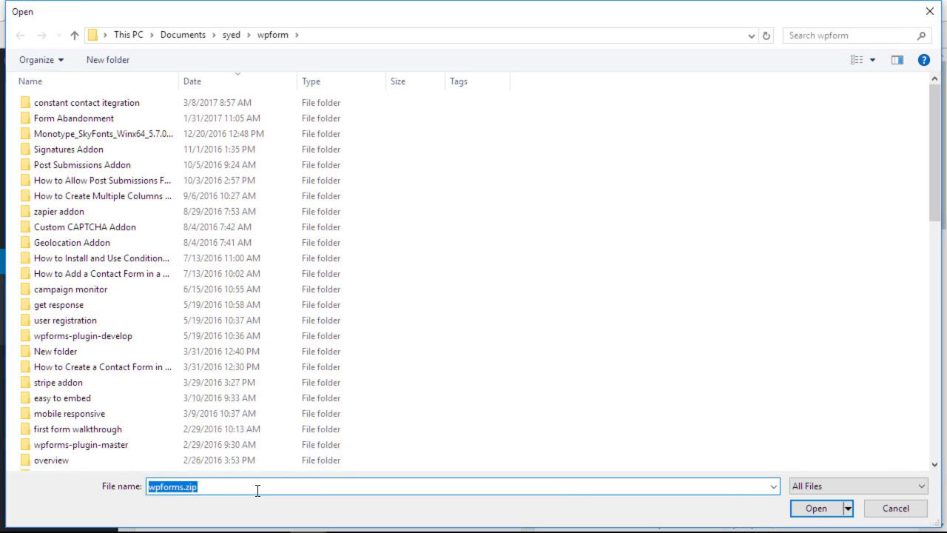
left_click(817, 508)
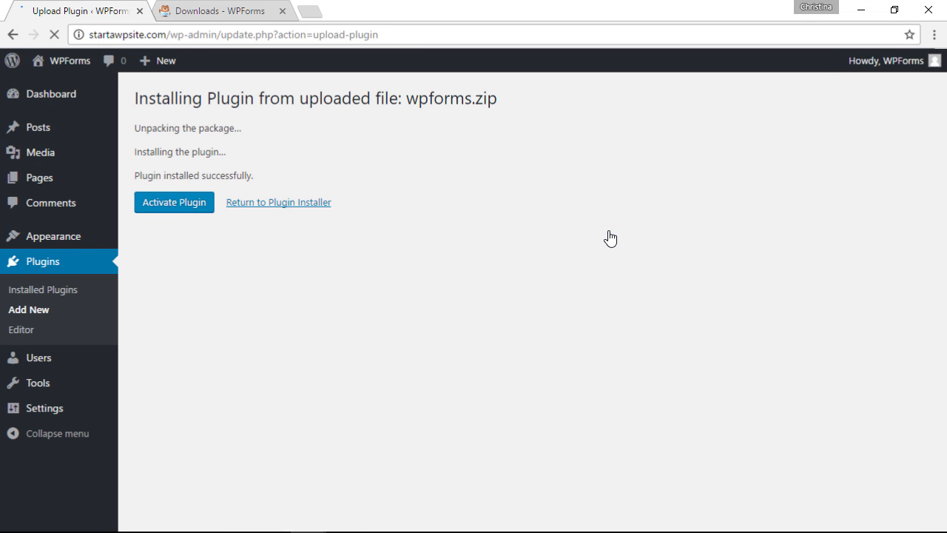
left_click(174, 201)
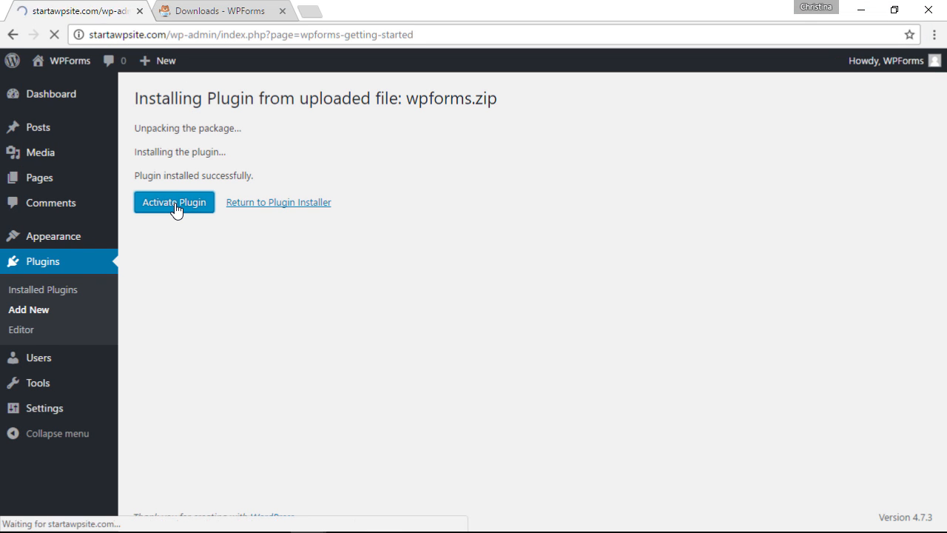
left_click(175, 201)
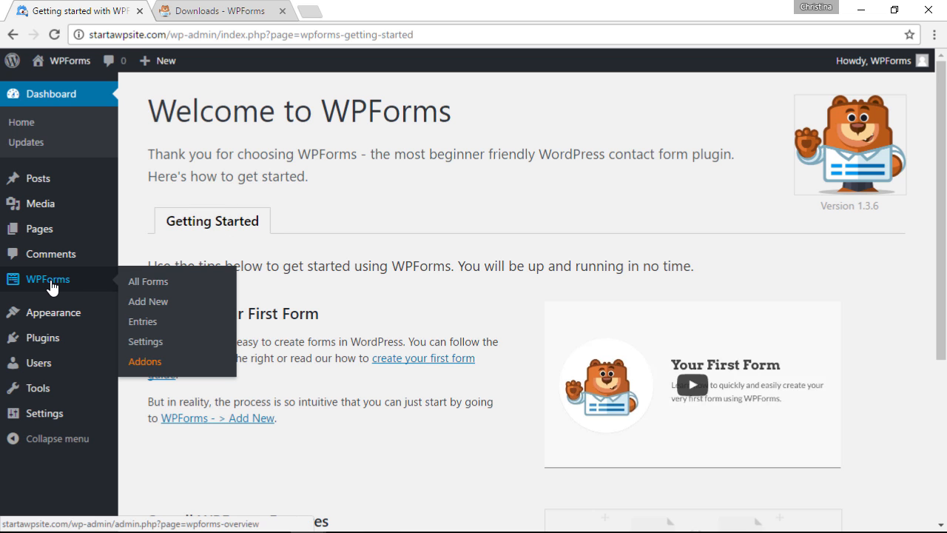
Enter the license key in WPForms Settings and verify it as an ultimate license.
left_click(144, 340)
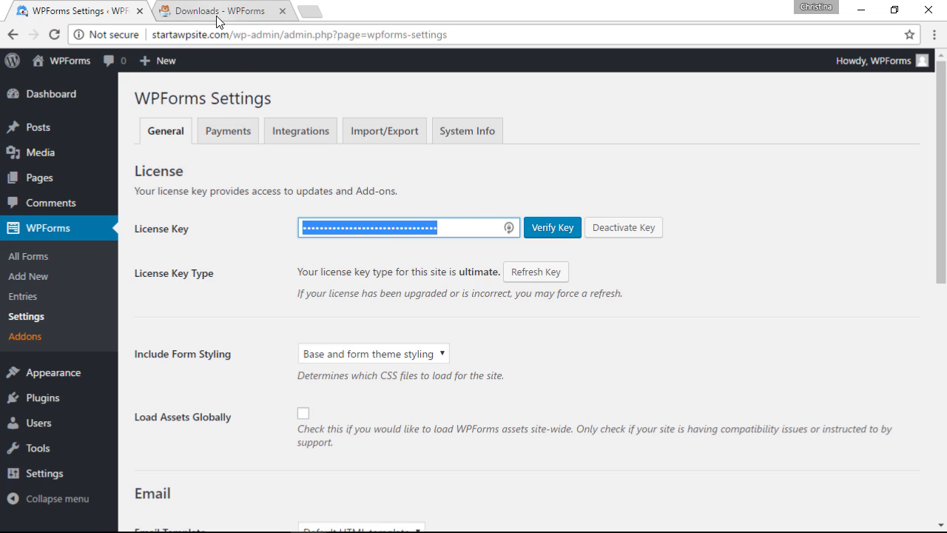
left_click(219, 10)
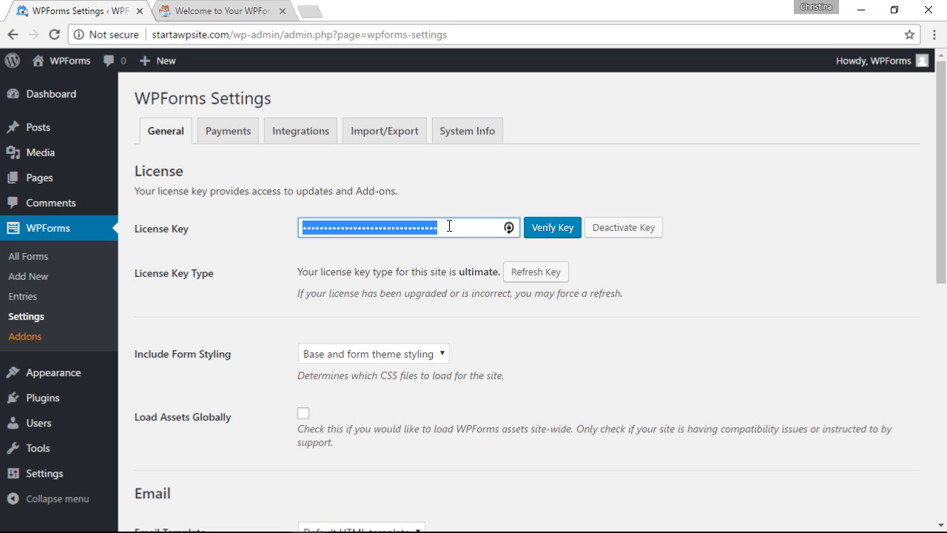
left_click(551, 227)
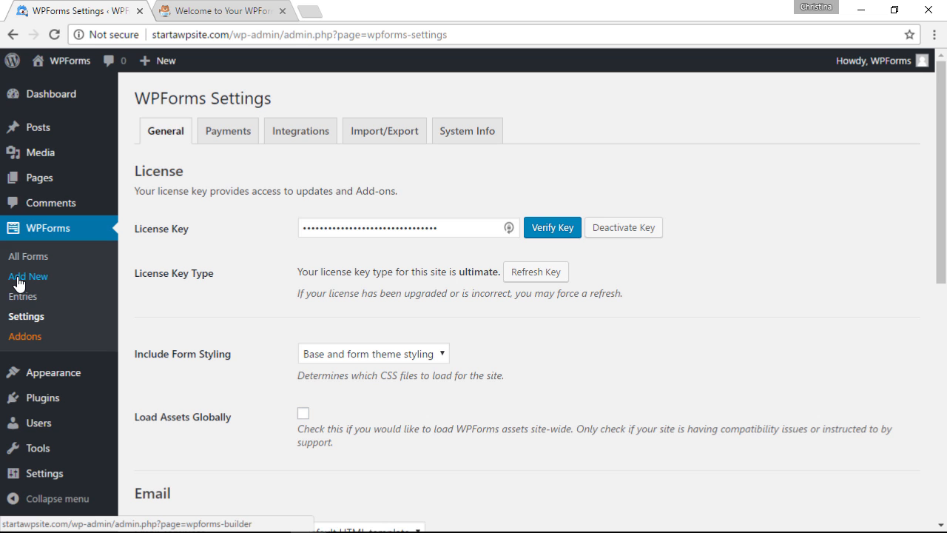
Start a new form named Quote from the Request A Quote Form template.
left_click(28, 277)
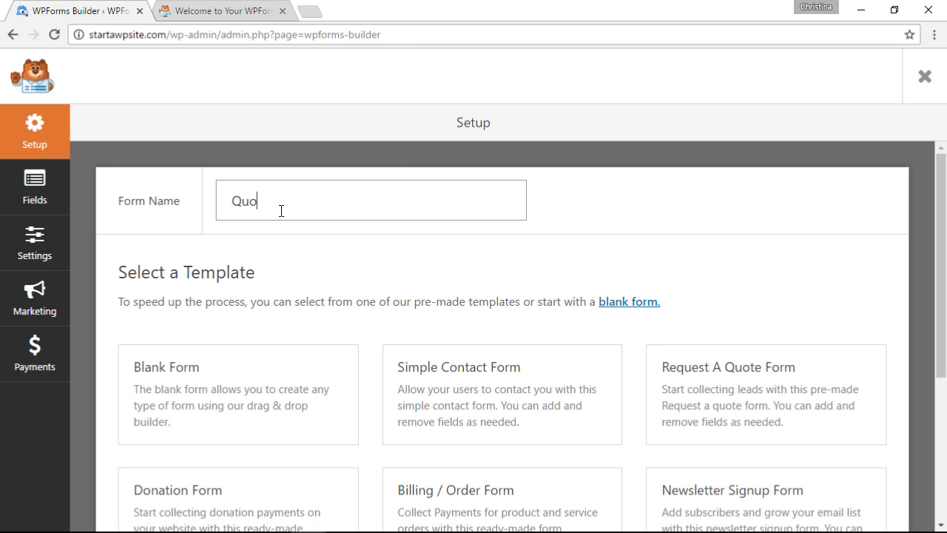
type("te")
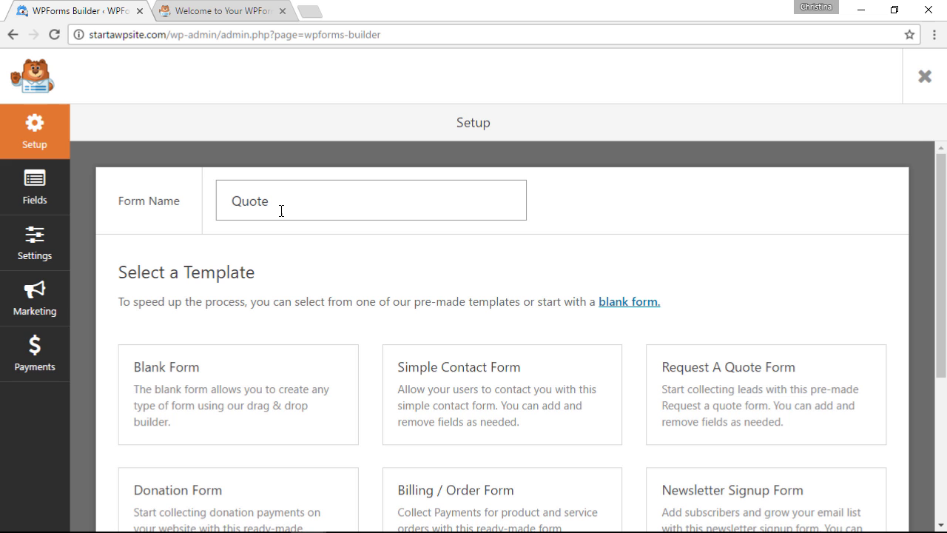
scroll("down", 3)
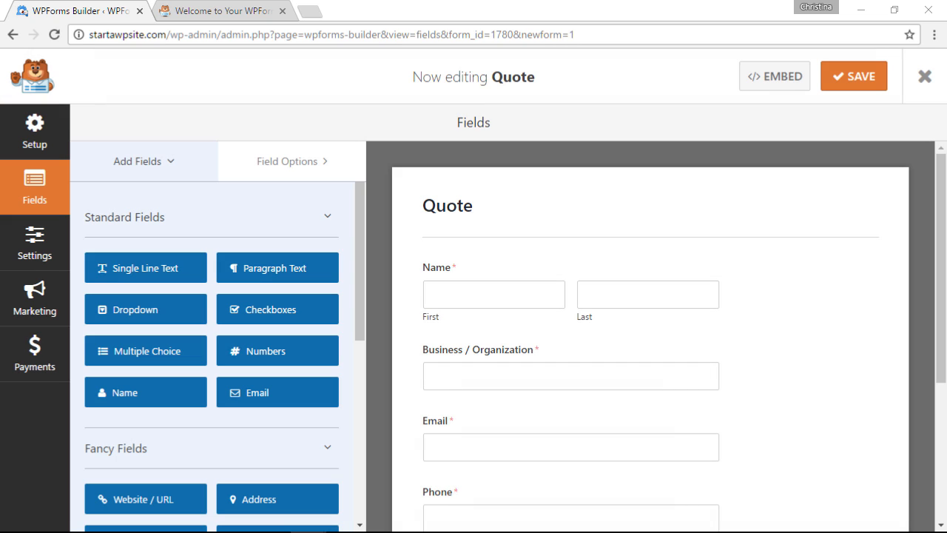
scroll("down", 3)
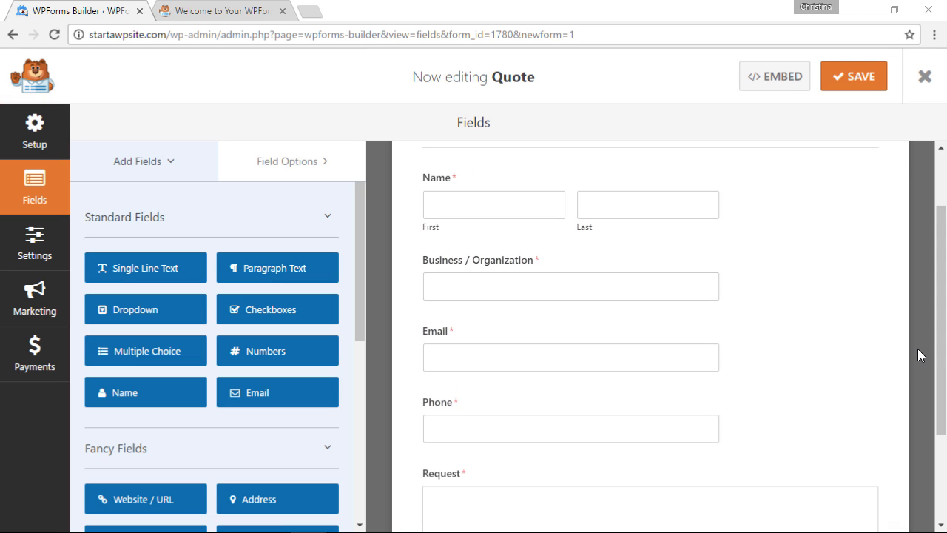
scroll("down", 3)
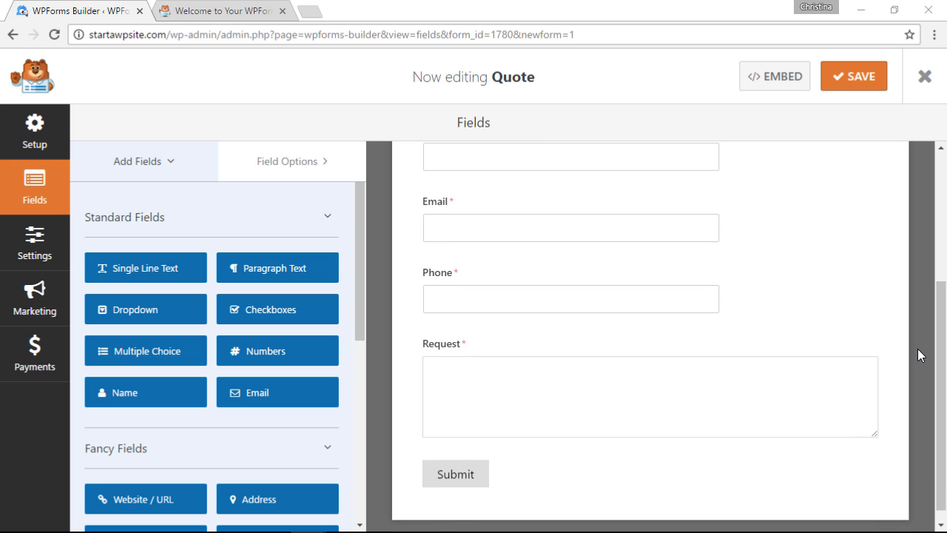
mouse_move(565, 349)
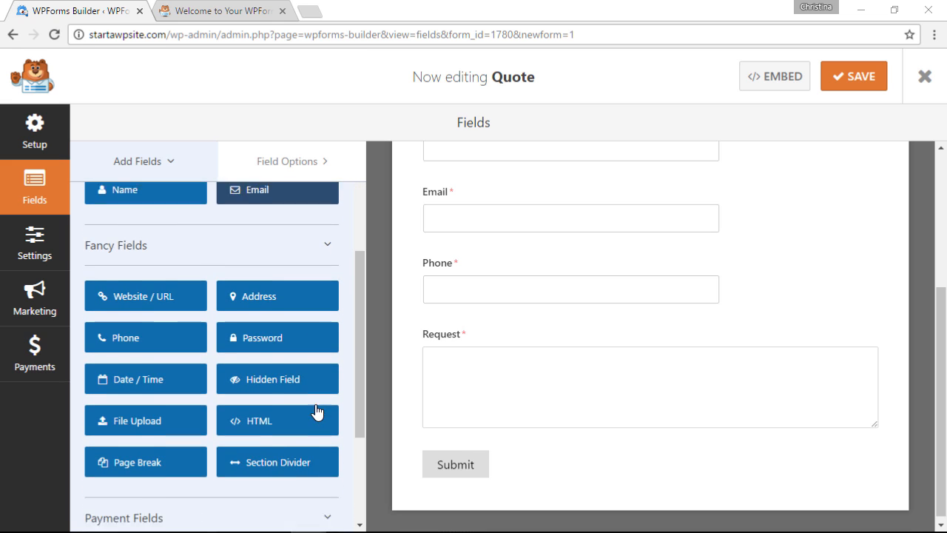
scroll("down", 3)
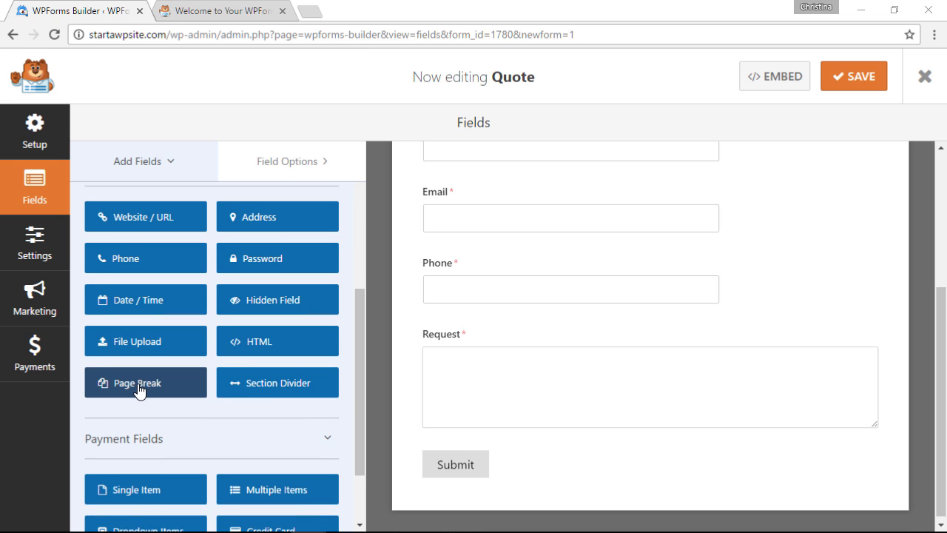
Add a page break plus referral dropdown and services choices including 'App Development', then save.
left_click_drag(145, 381, 604, 449)
type("Facebook")
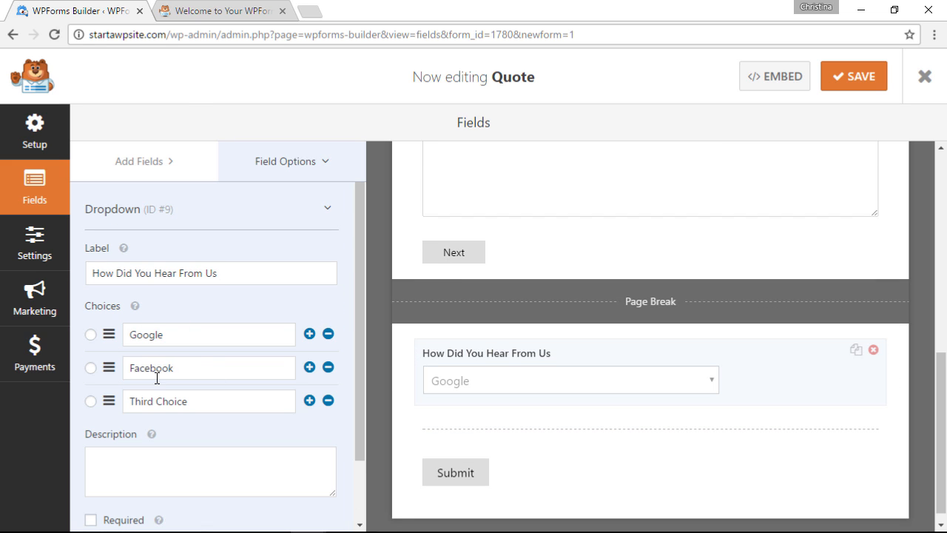
left_click(139, 161)
type("What Services Are You L")
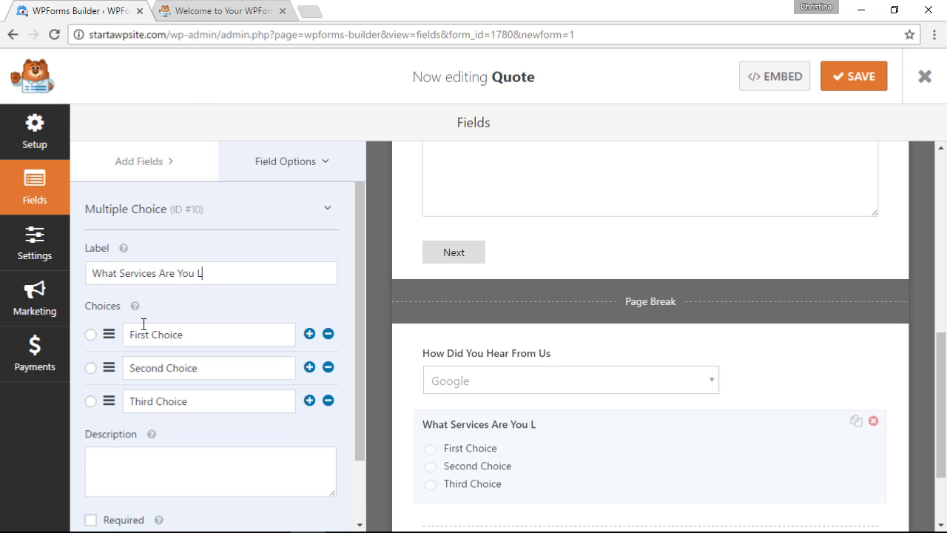
type("App Development")
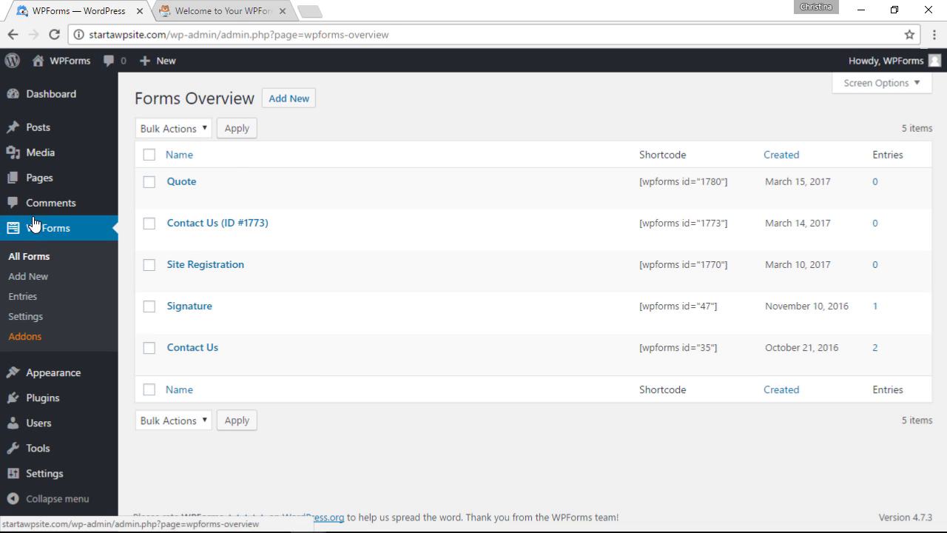
Create a new page titled Quote.
left_click(148, 200)
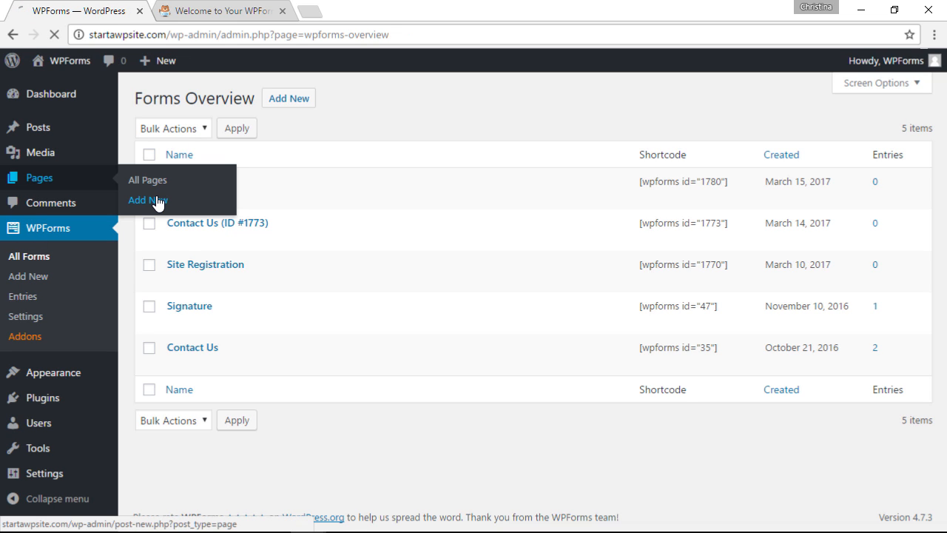
left_click(148, 199)
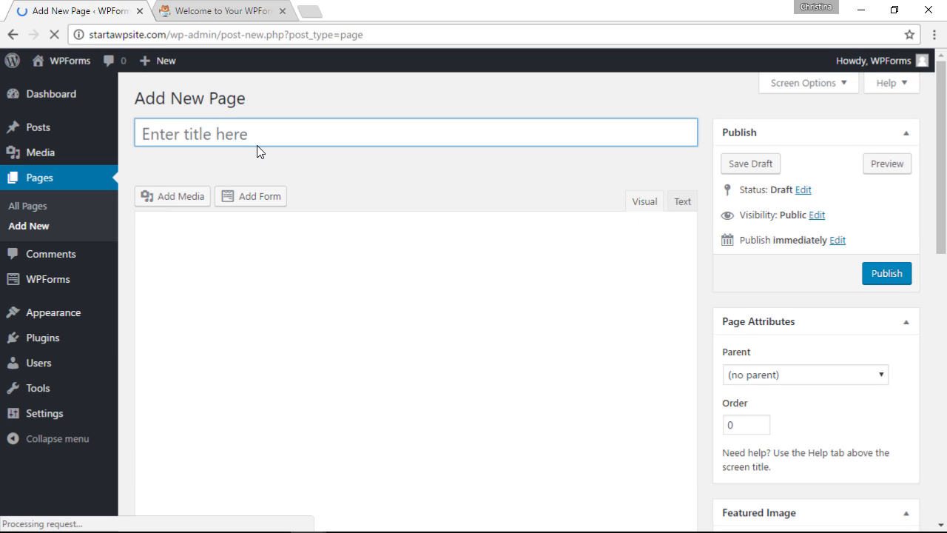
type("Quote")
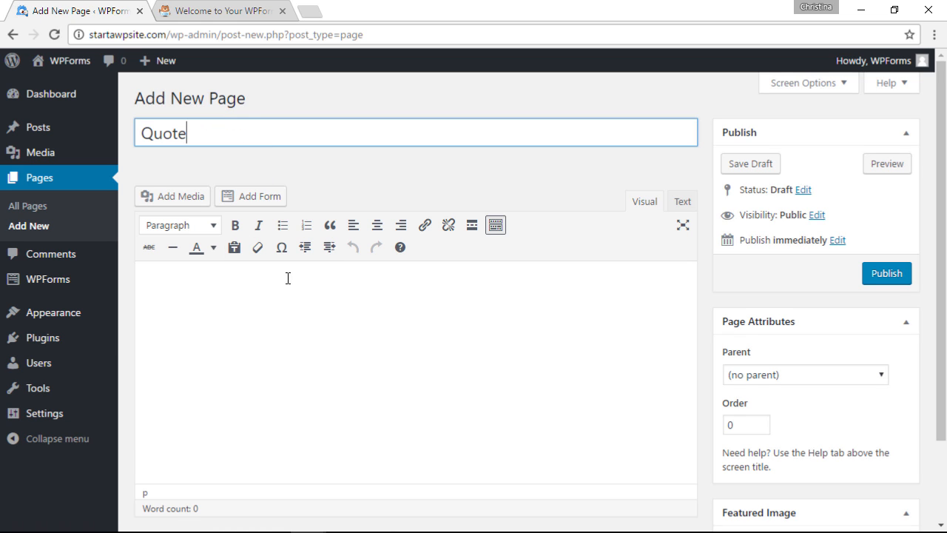
Insert the Quote form into the page and publish it.
left_click(252, 195)
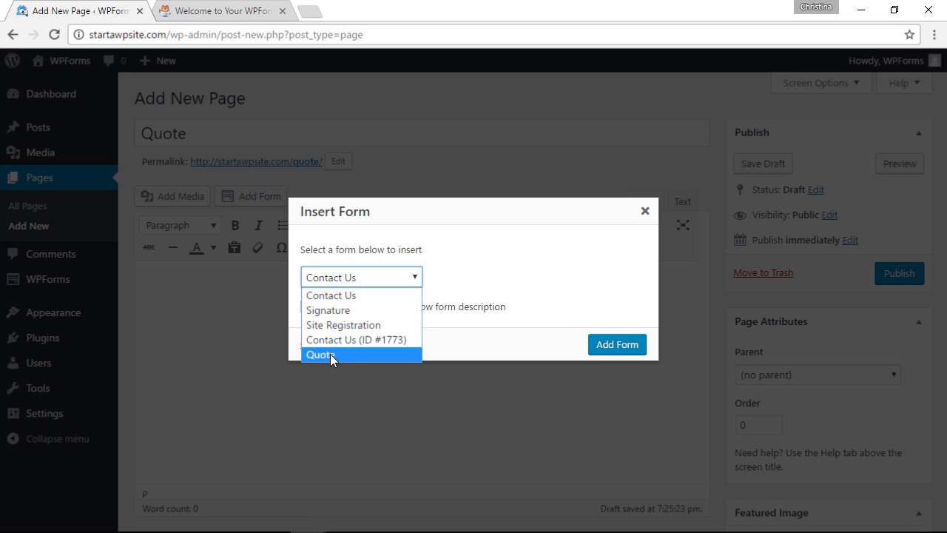
left_click(318, 355)
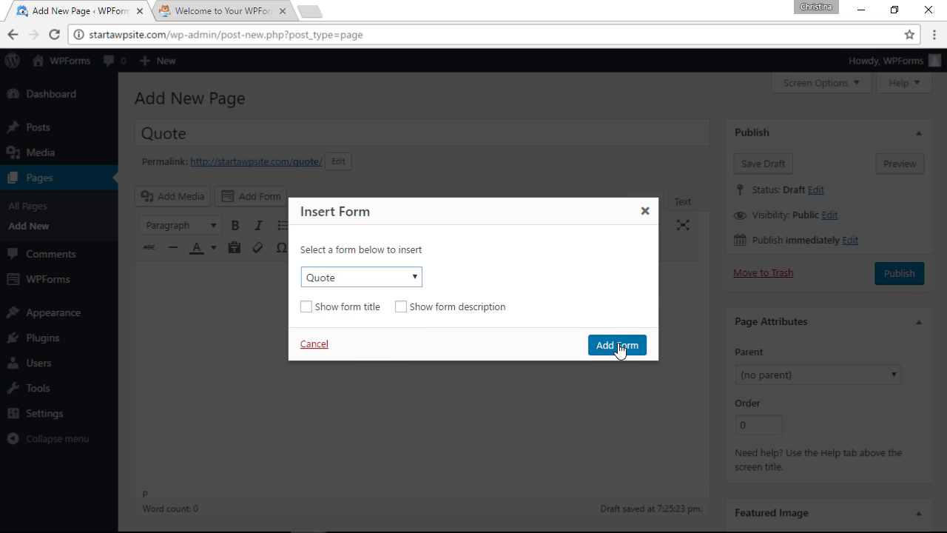
left_click(617, 345)
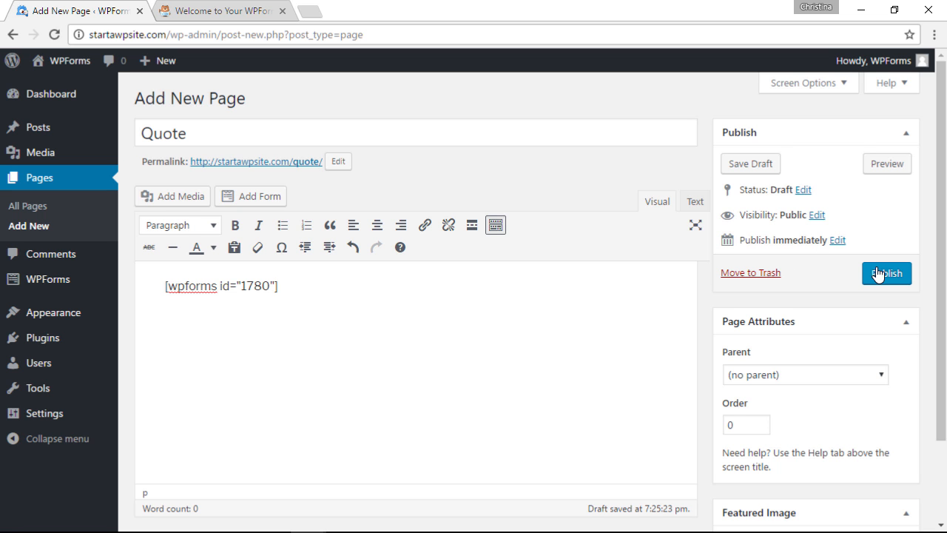
left_click(886, 272)
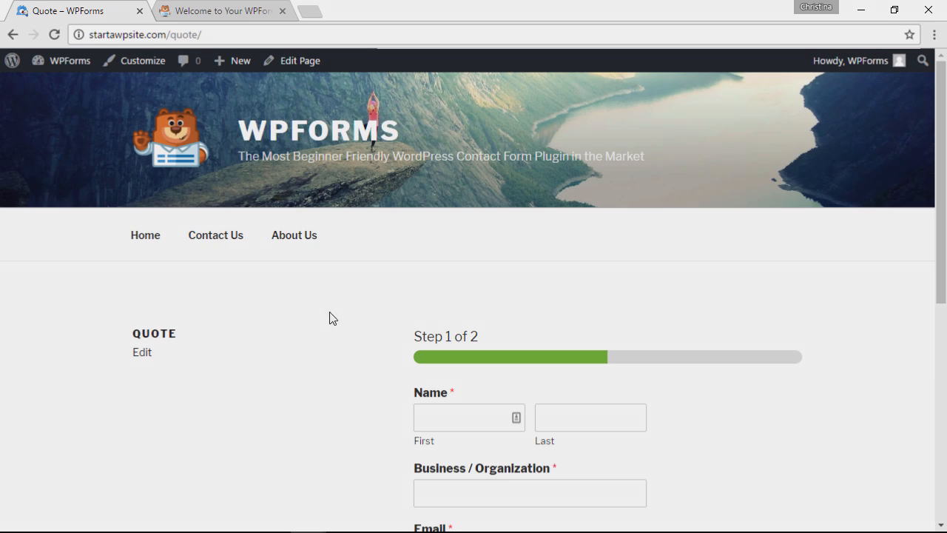
Fill step one with name Doe, business WPForms, email, phone and request, then go to step two.
type("Doe")
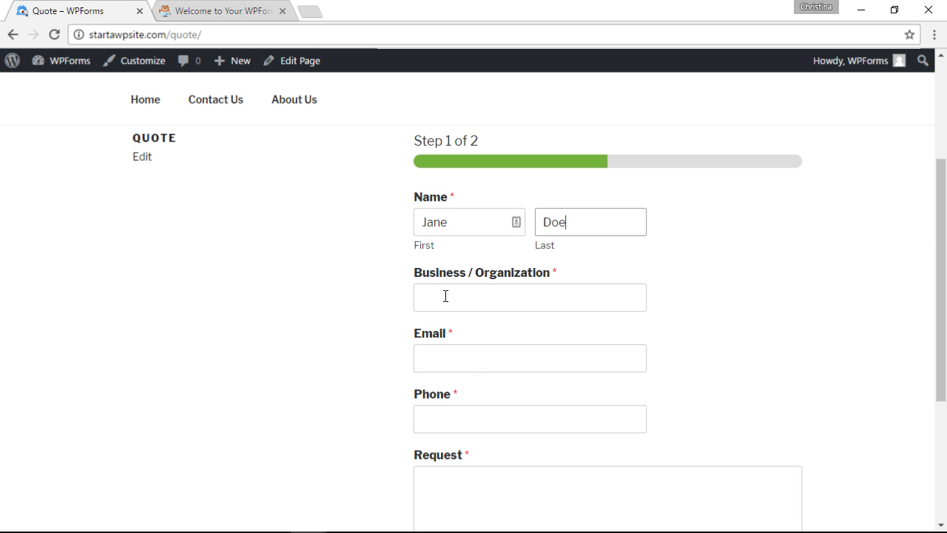
type("WPForms")
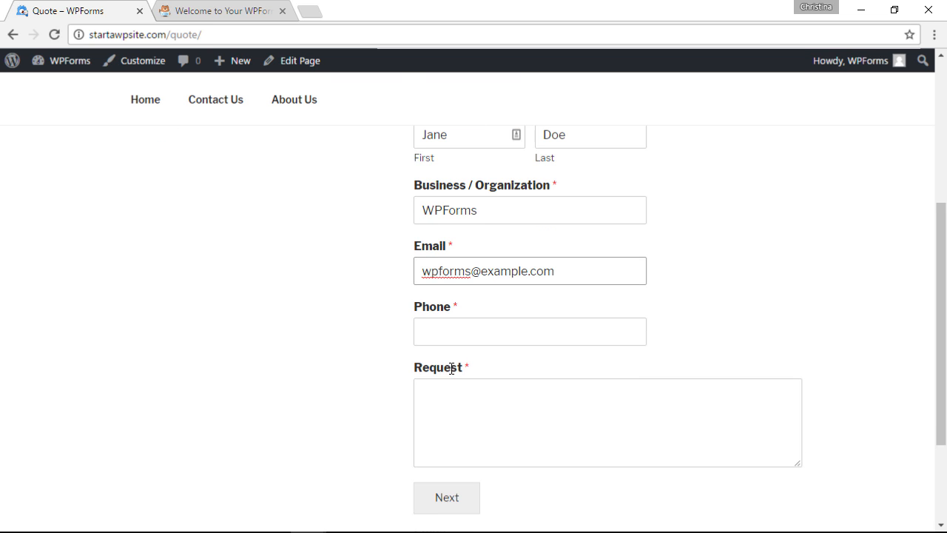
type("n")
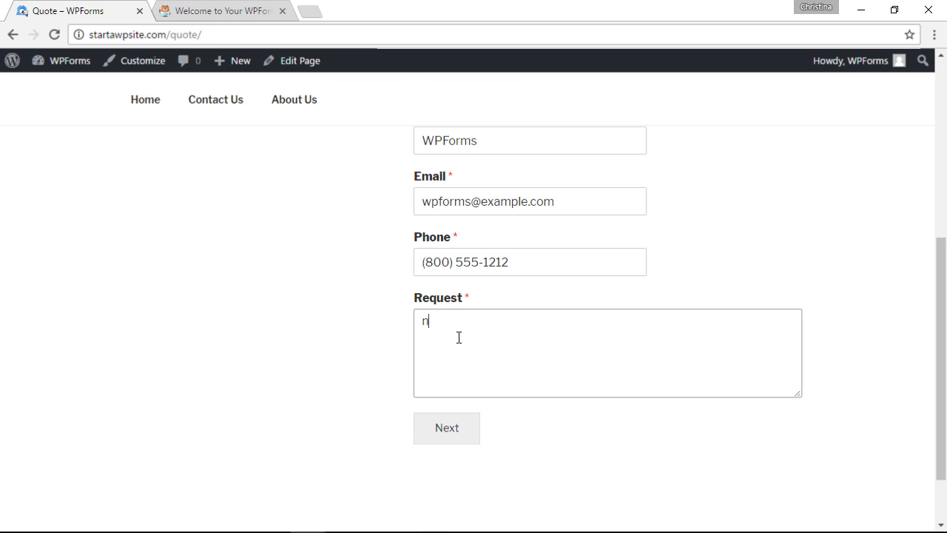
left_click(447, 428)
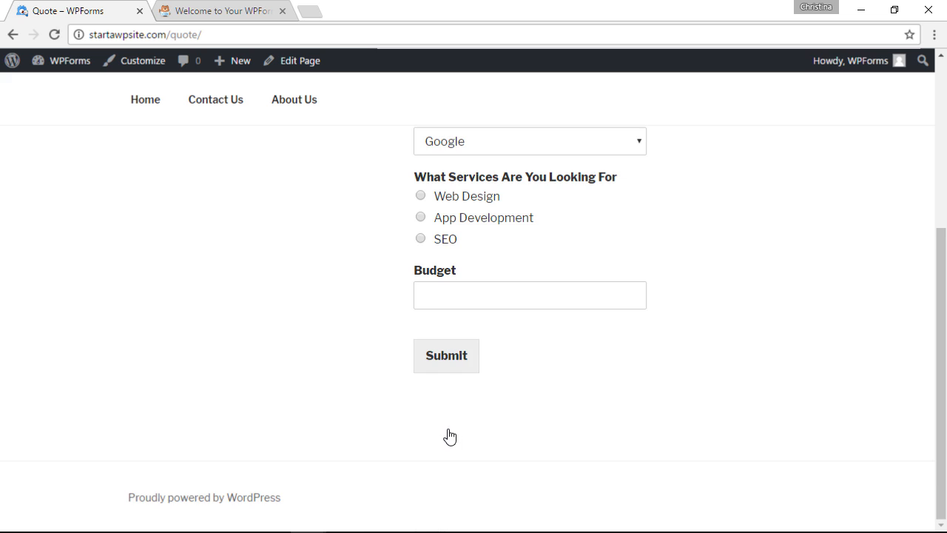